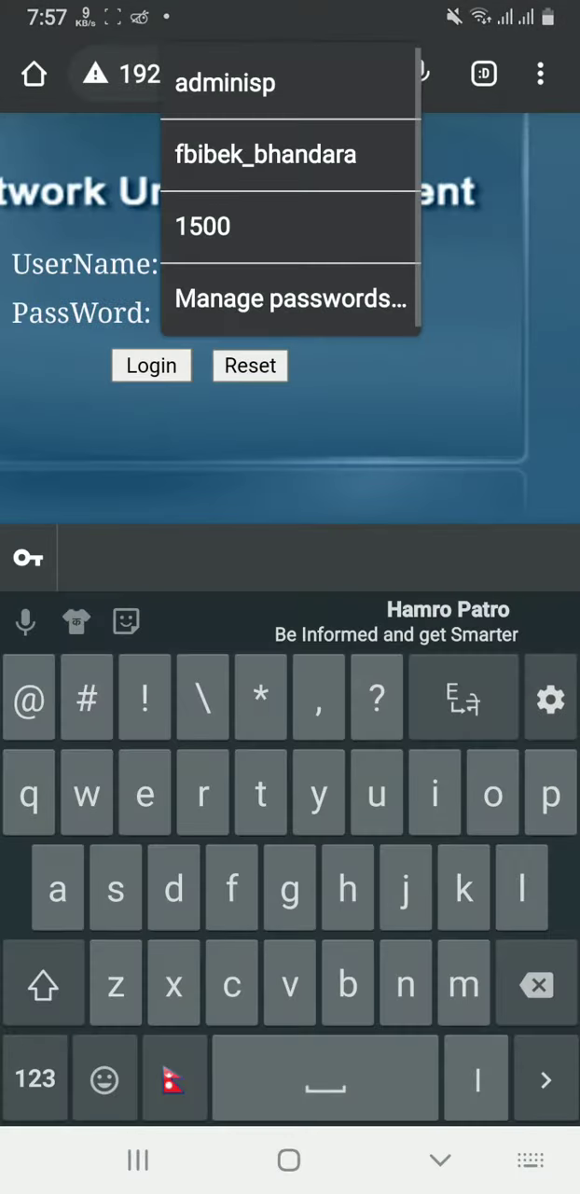
# Sign in to the router admin as 'admin' to reach the device status page
pyautogui.write('admin')
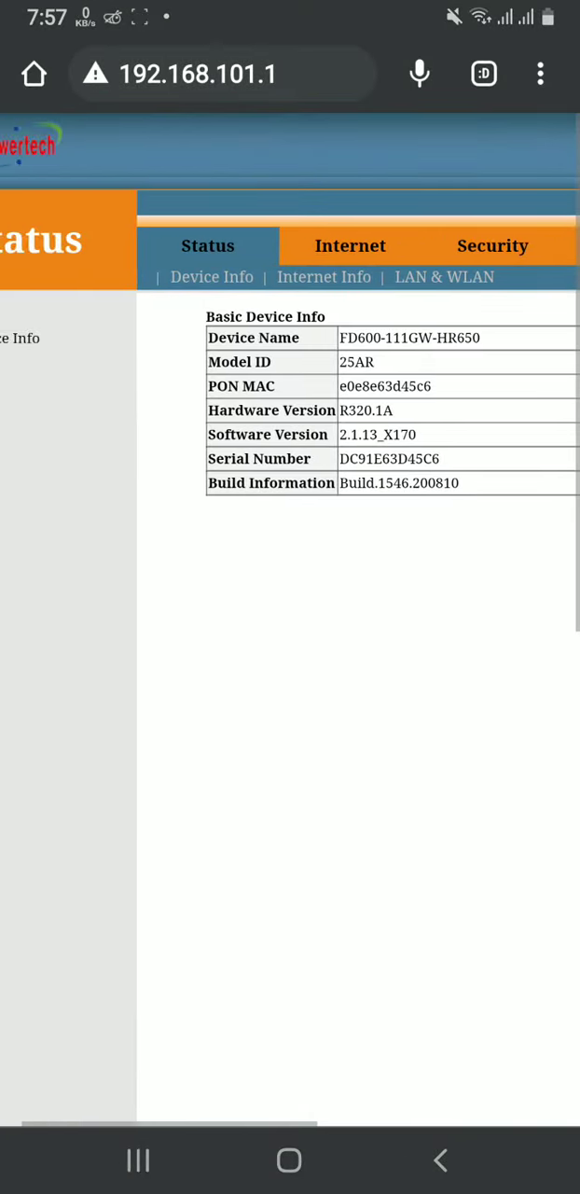
# Navigate via Internet to WLAN Config to show MYFINET's WPA2 Mixed security settings
pyautogui.click(351, 247)
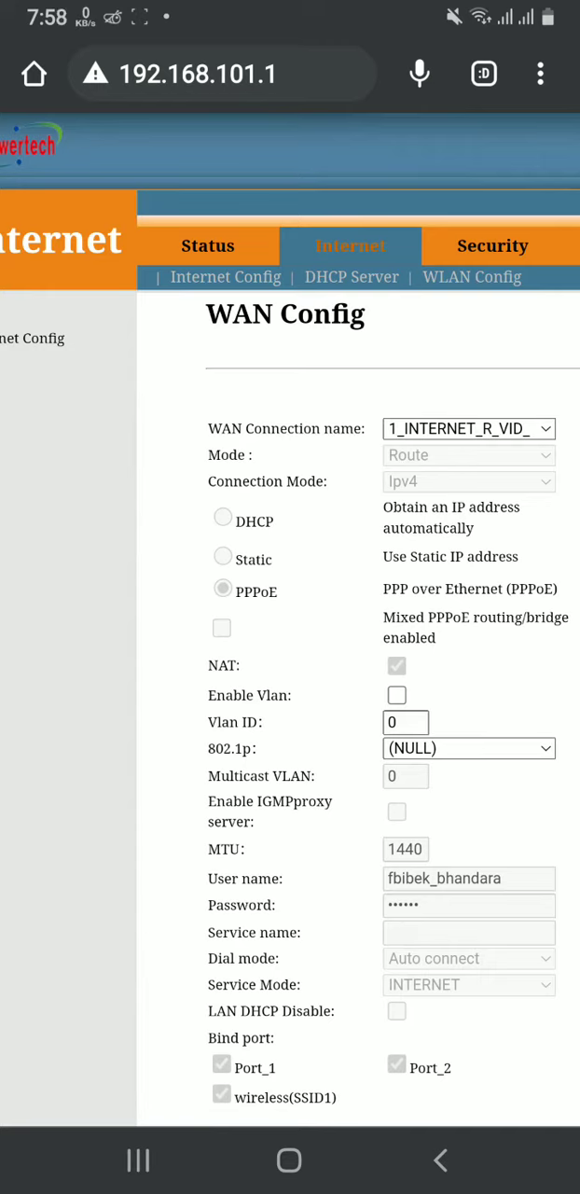
pyautogui.hscroll(3)
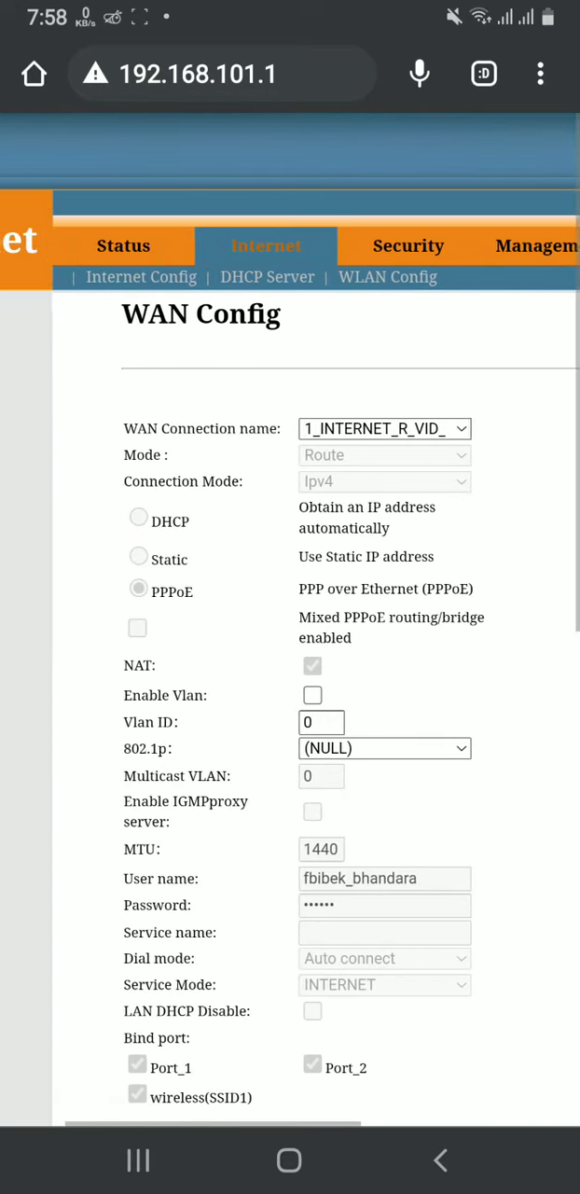
pyautogui.click(388, 277)
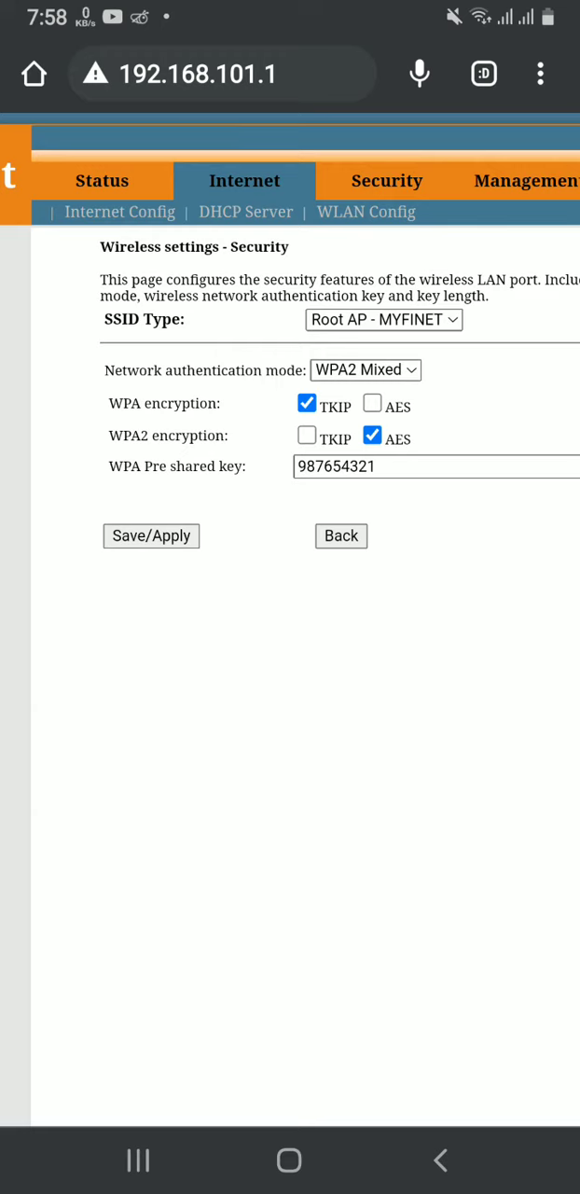
# Show basic WLAN settings for MYFINET on 2.4 GHz, toggling Cancel broadcast on then off
pyautogui.click(149, 536)
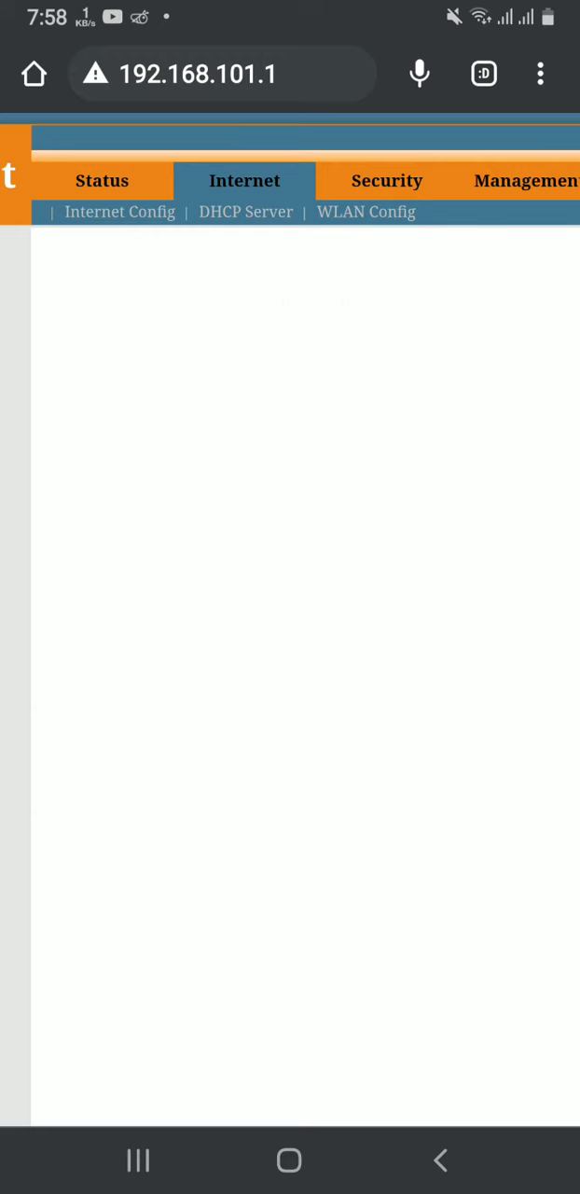
pyautogui.click(366, 213)
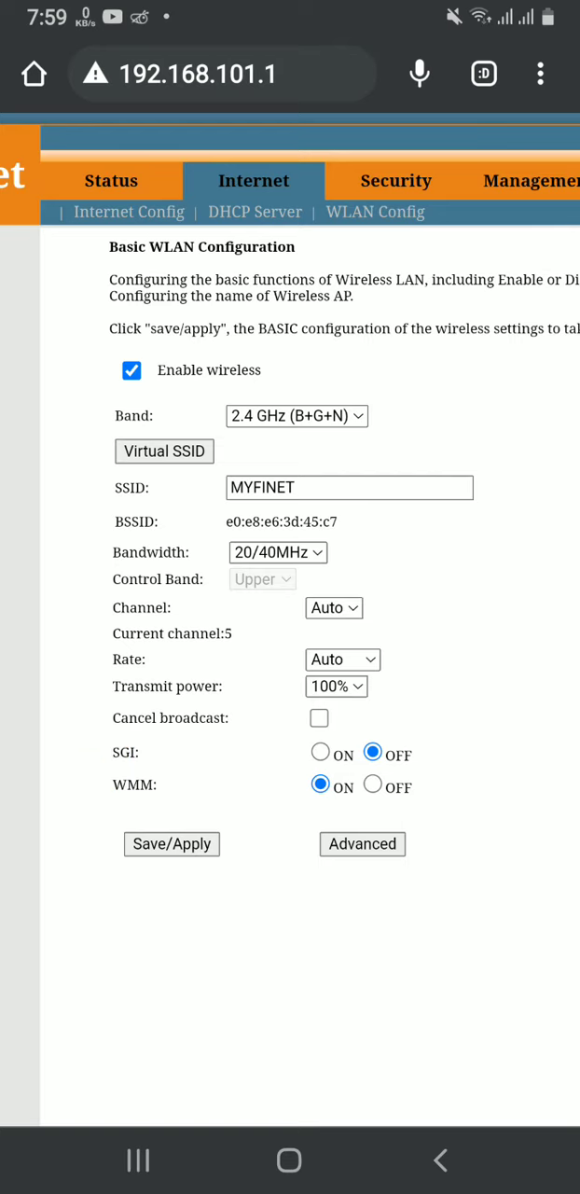
pyautogui.click(319, 716)
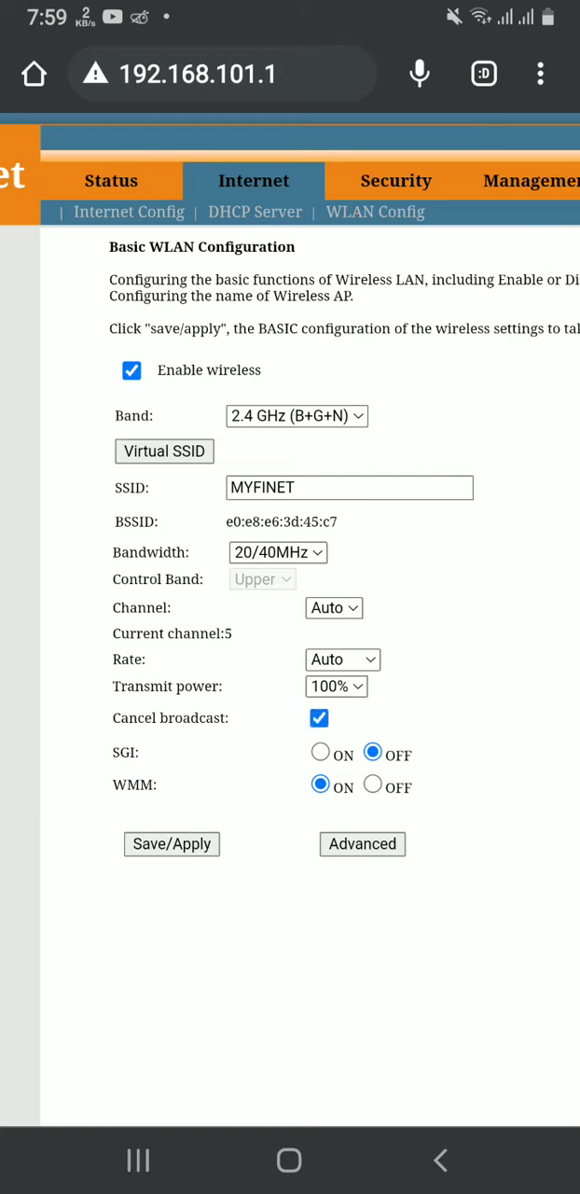
pyautogui.click(320, 716)
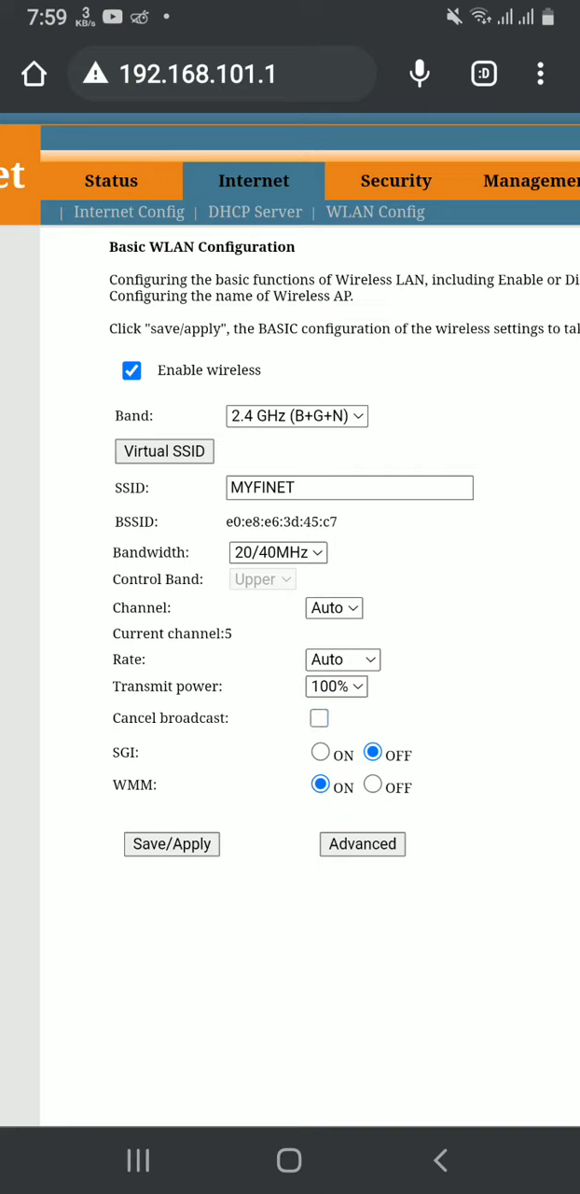